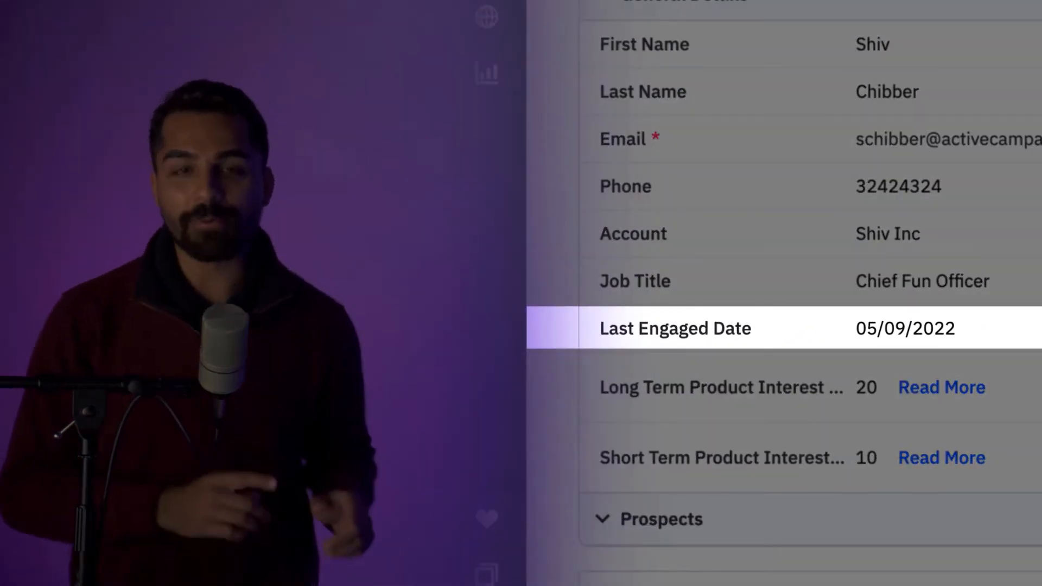
Step: Reveal the Lists submenu from the left sidebar
left_click(505, 224)
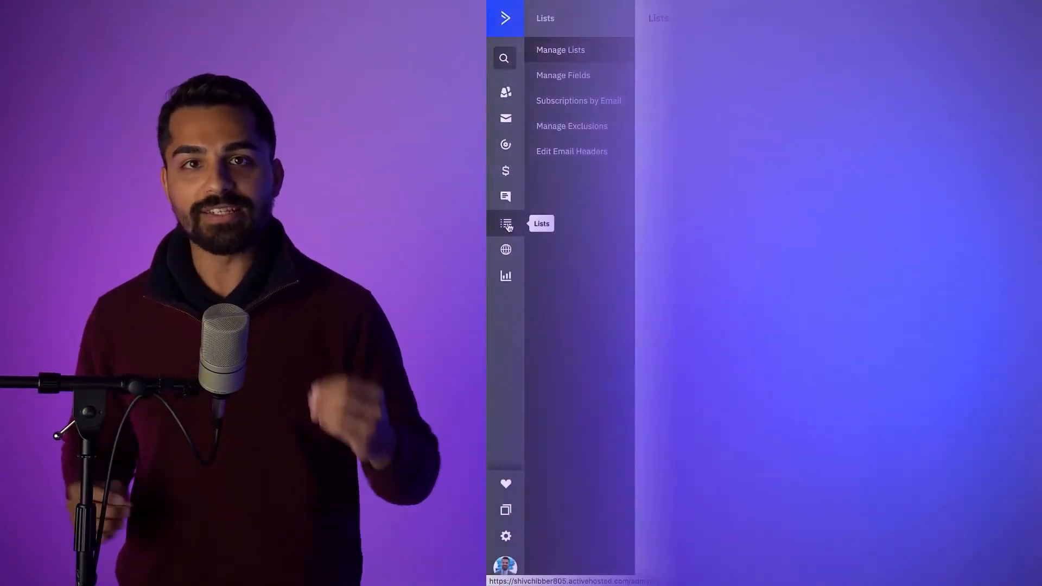
Step: Go from the Lists overview to Manage Fields on the Contacts tab
left_click(561, 50)
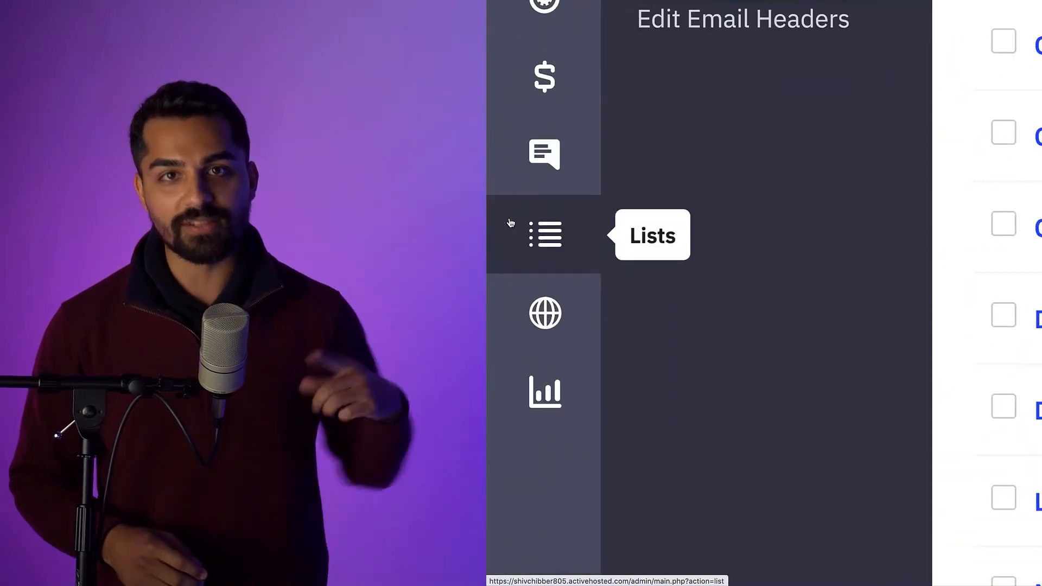
left_click(544, 234)
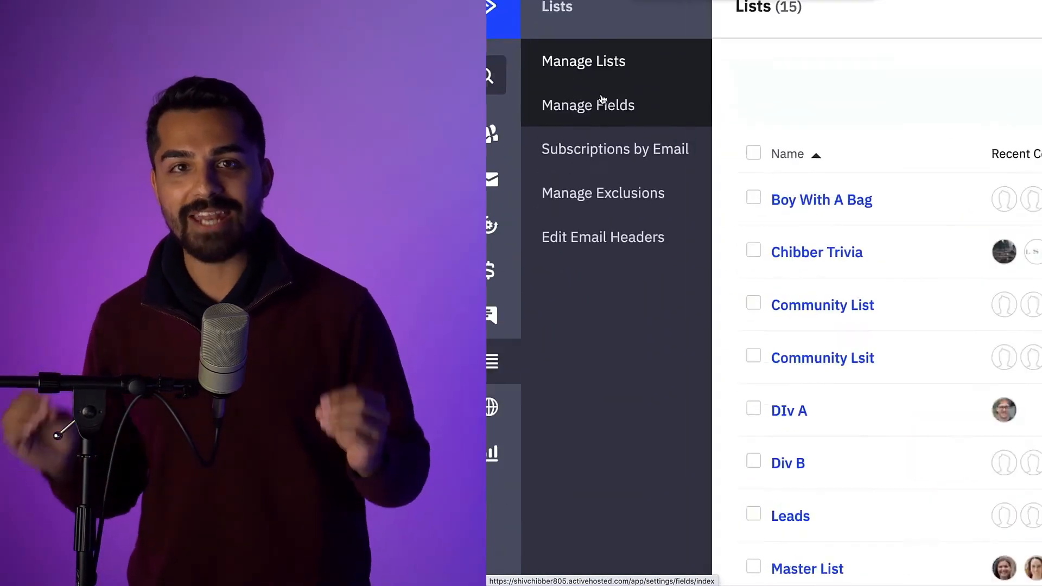
left_click(587, 106)
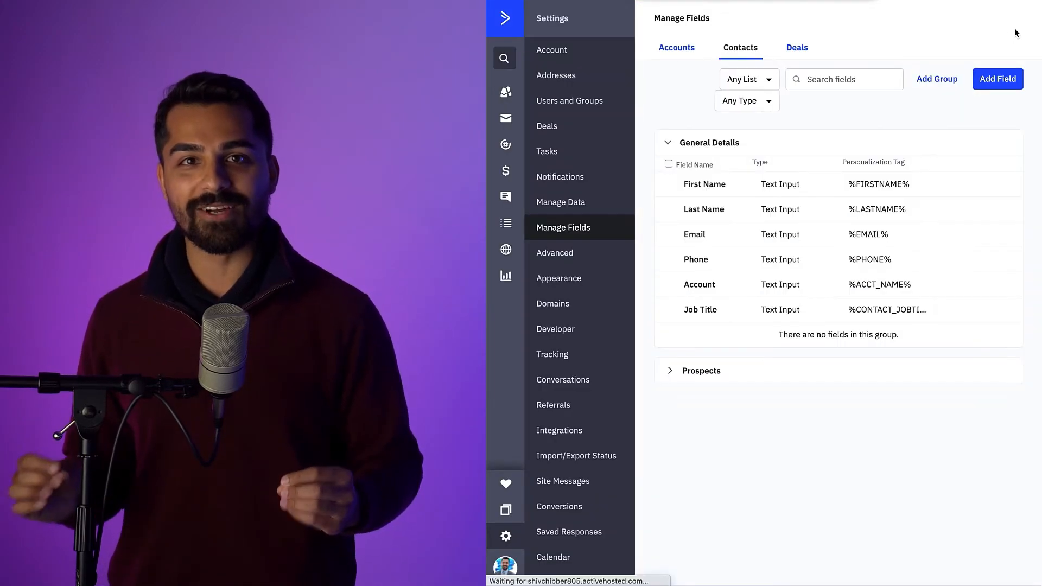
Step: Add a new Date-type contact field named 'Contact Last Engaged Date'
left_click(997, 78)
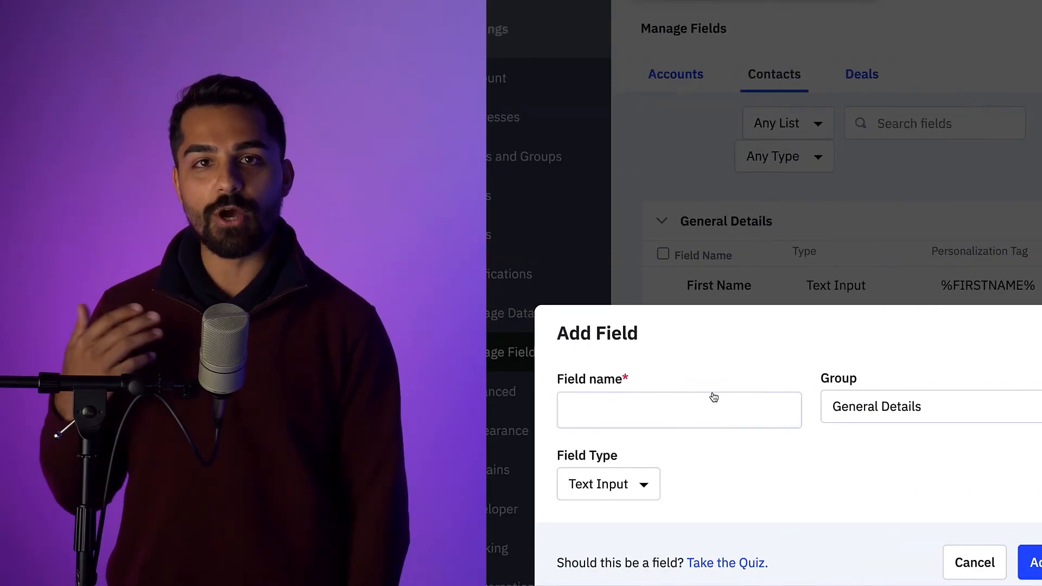
left_click(604, 484)
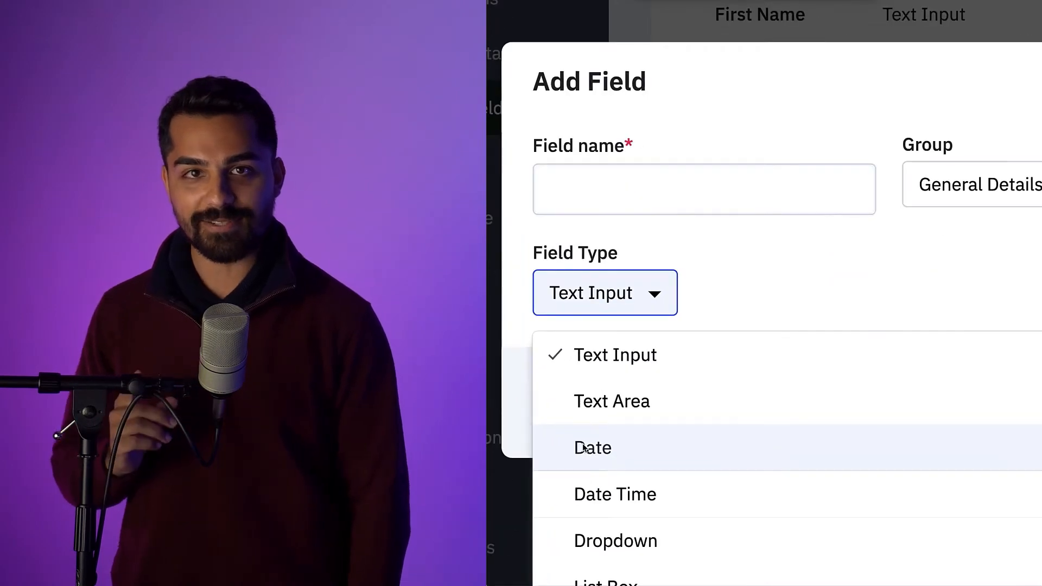
left_click(592, 448)
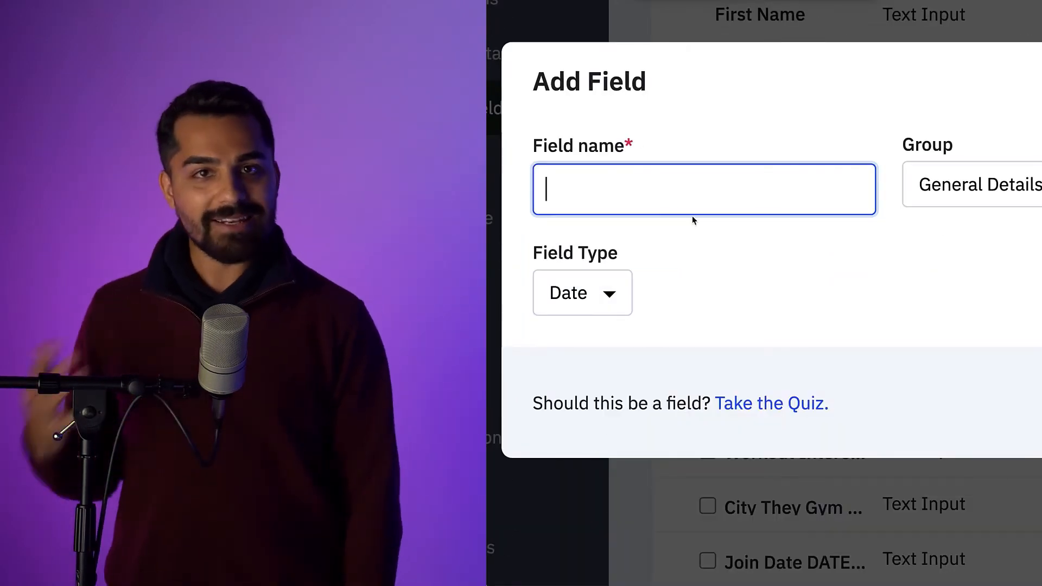
type("Contact Last Engaged Date")
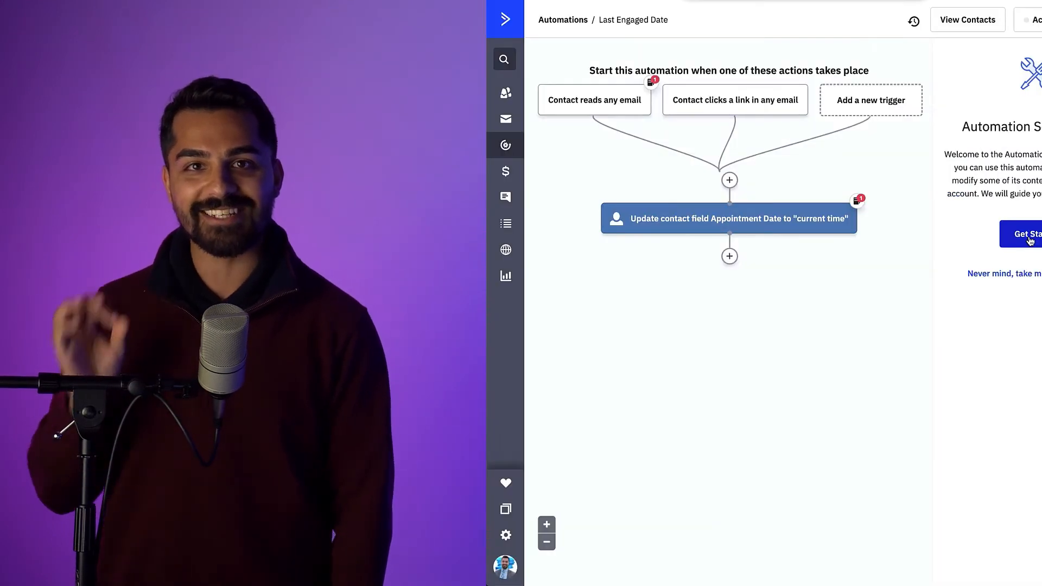
Step: Edit the Update contact action to target Contact Last Engaged Date with current time
left_click(729, 218)
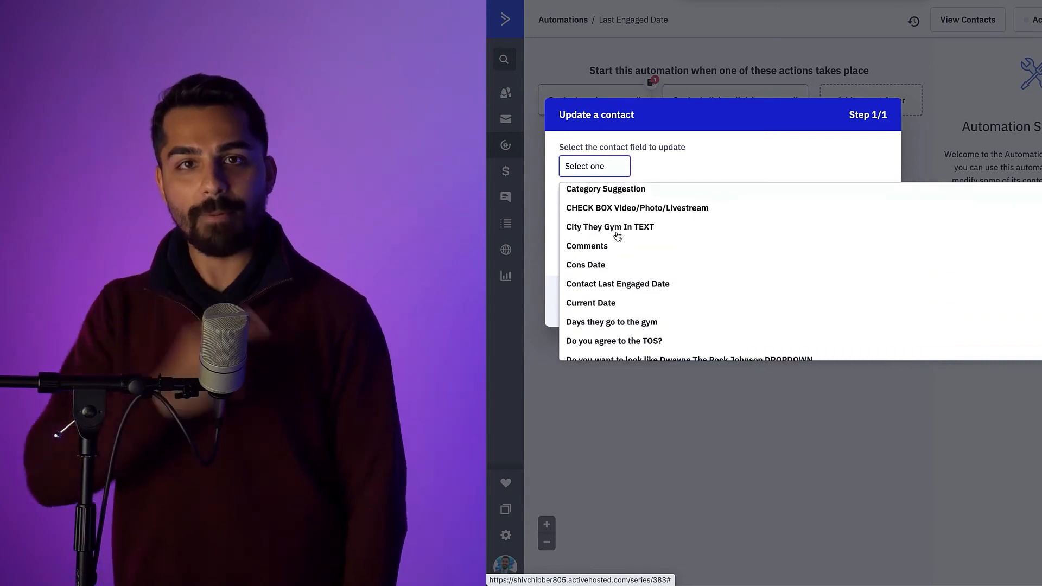
left_click(616, 283)
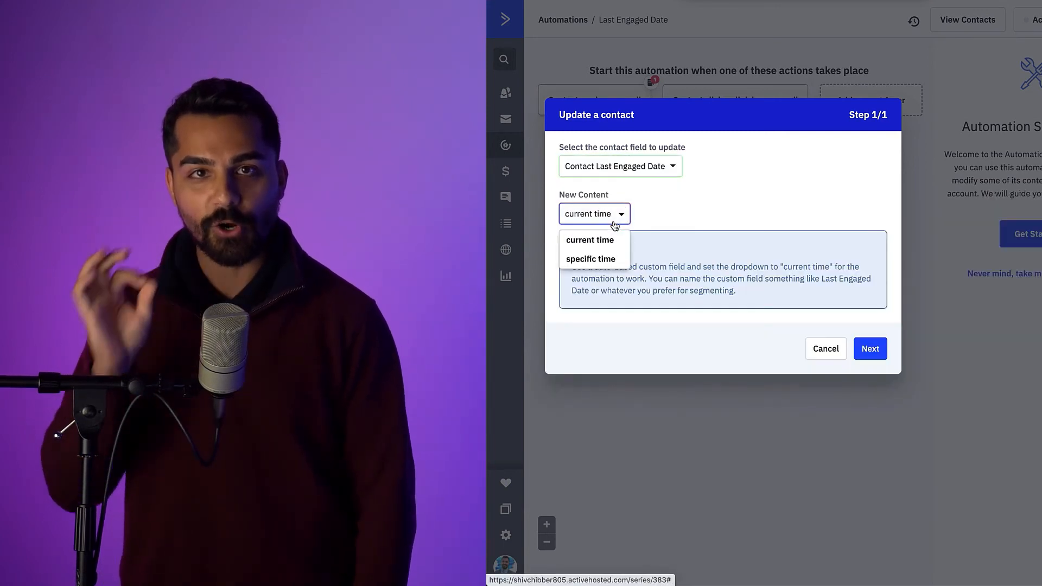